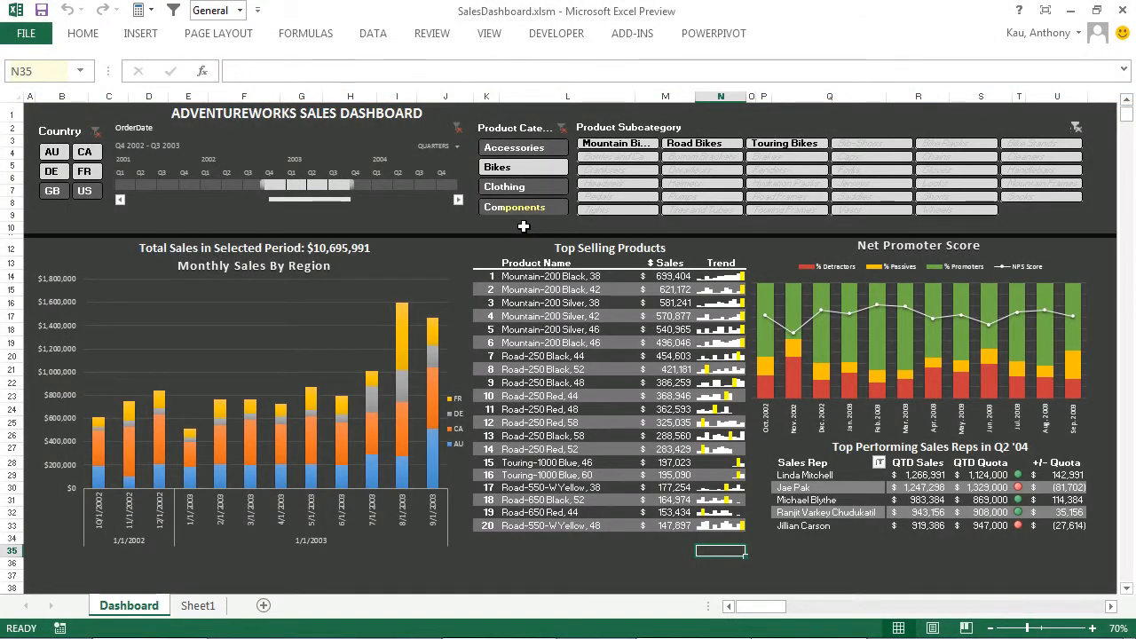
Filter the dashboard to Australia only, then adjust which countries are included
{"action": "left_click", "coordinate": [53, 153]}
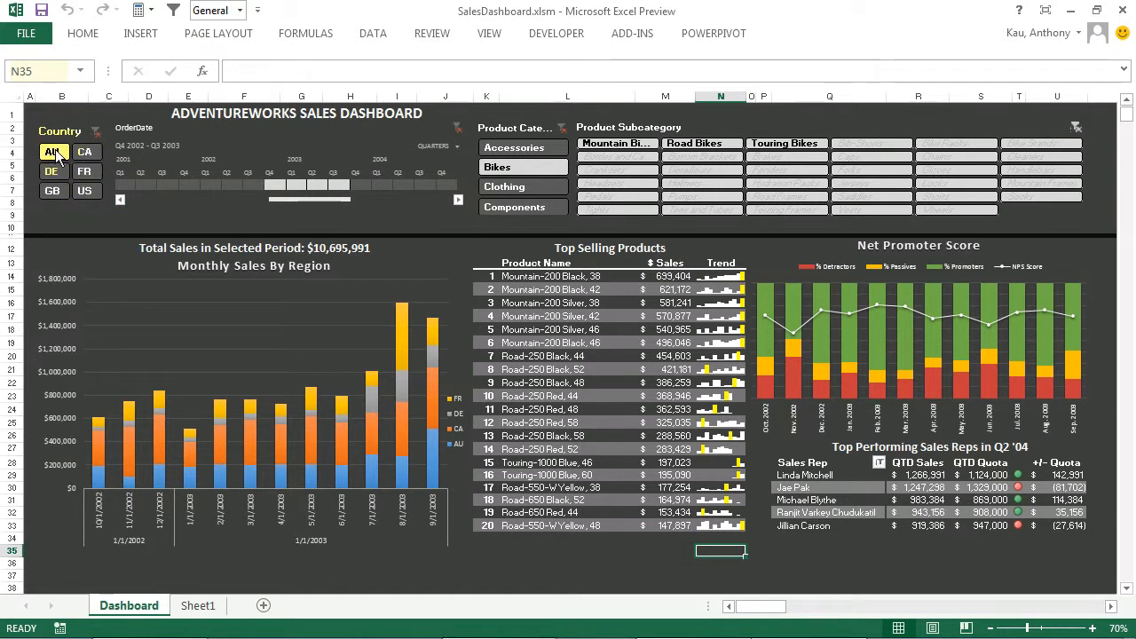
{"action": "left_click", "coordinate": [85, 153]}
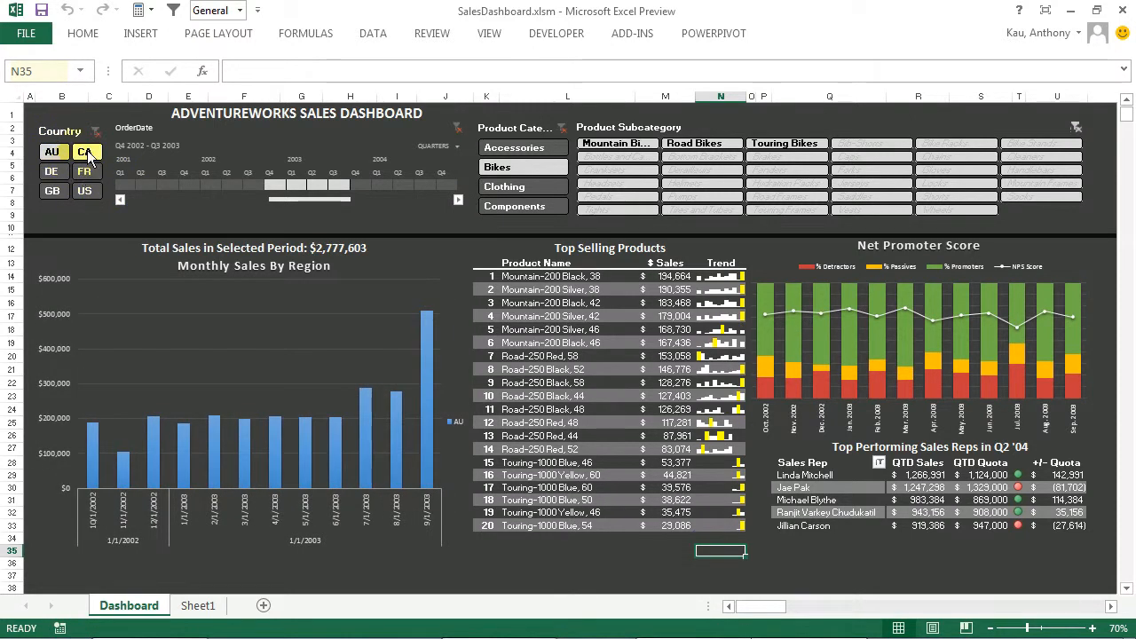
{"action": "left_click", "coordinate": [85, 151]}
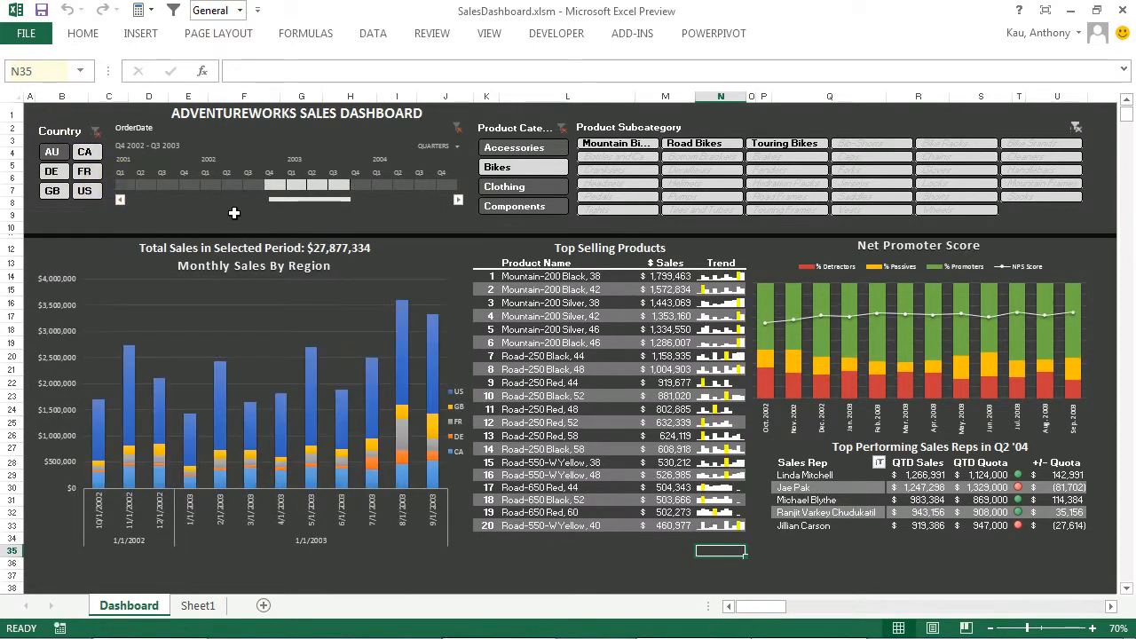
Narrow the dashboard to the Accessories category and Hydration Pack subcategory, then clear the subcategory filter
{"action": "left_click", "coordinate": [522, 147]}
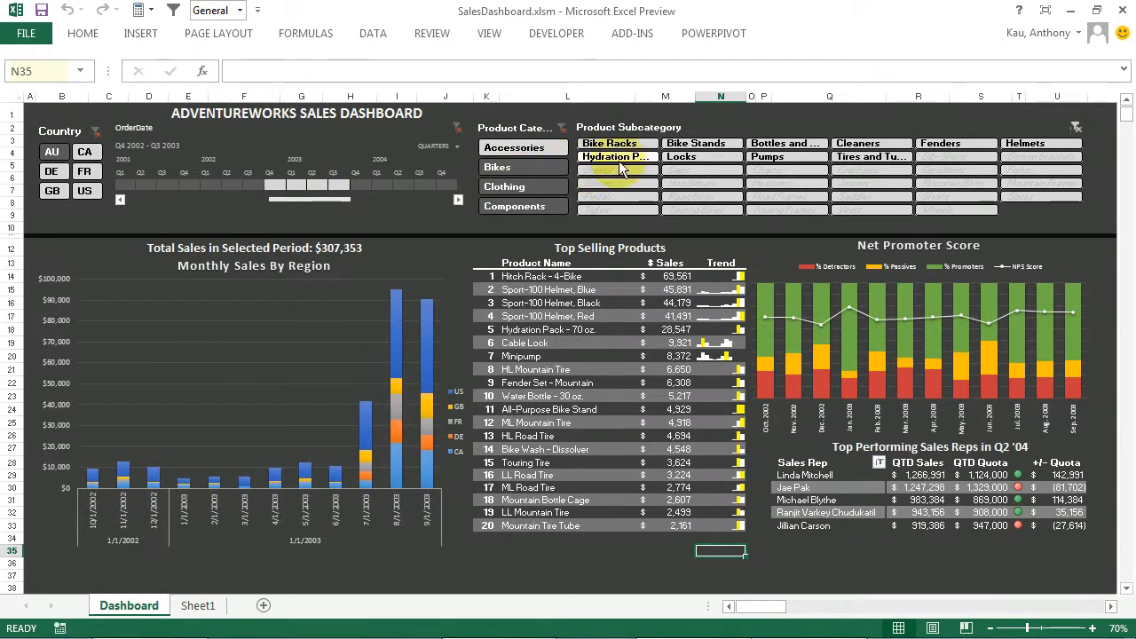
{"action": "left_click", "coordinate": [618, 157]}
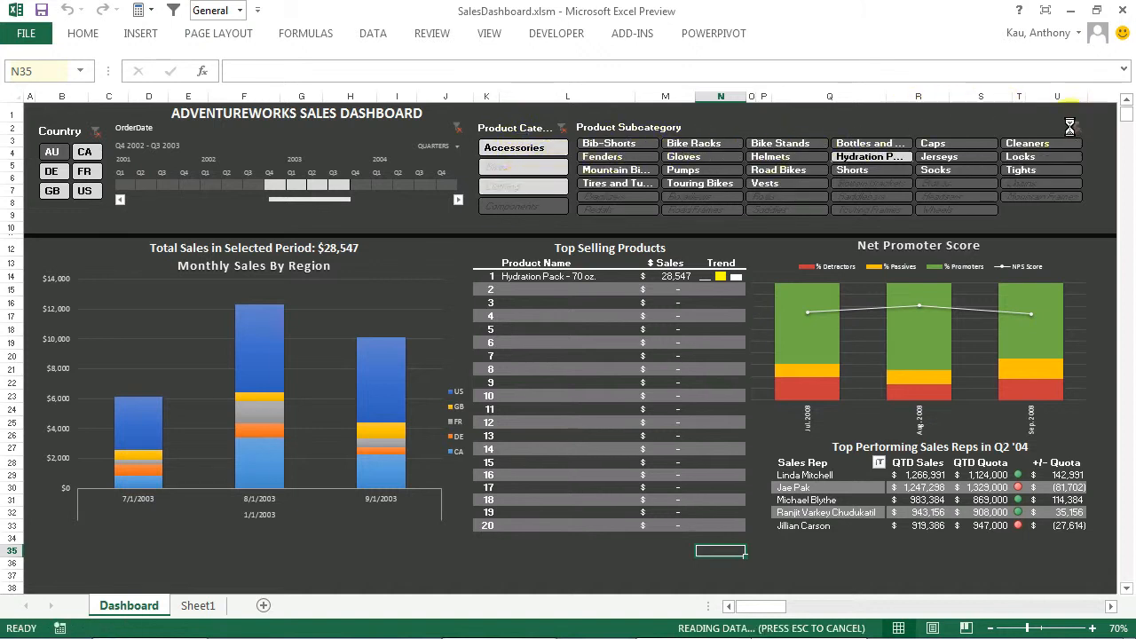
{"action": "left_click", "coordinate": [497, 167]}
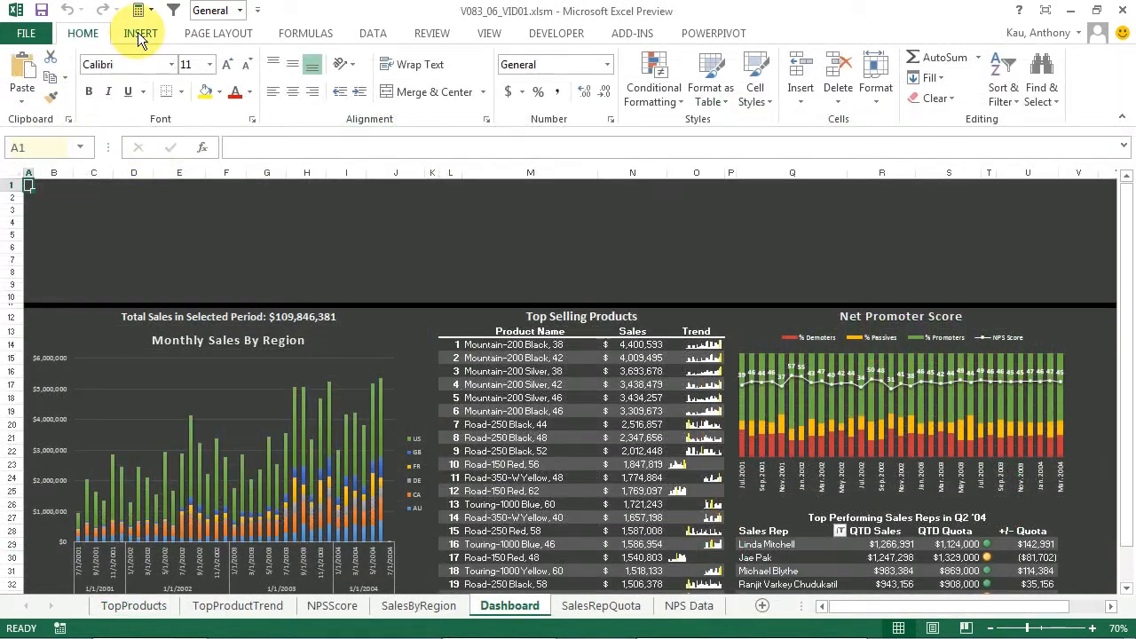
Insert a CountryRegionCode slicer from the tmpOrderDetail table in the workbook data model
{"action": "left_click", "coordinate": [140, 32]}
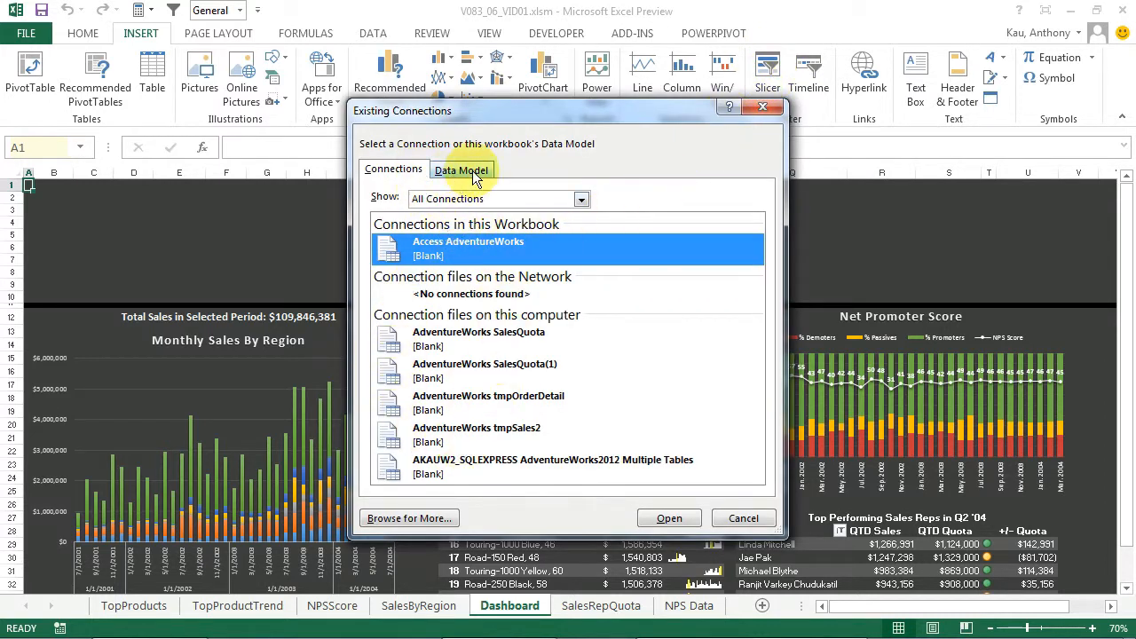
{"action": "left_click", "coordinate": [461, 170]}
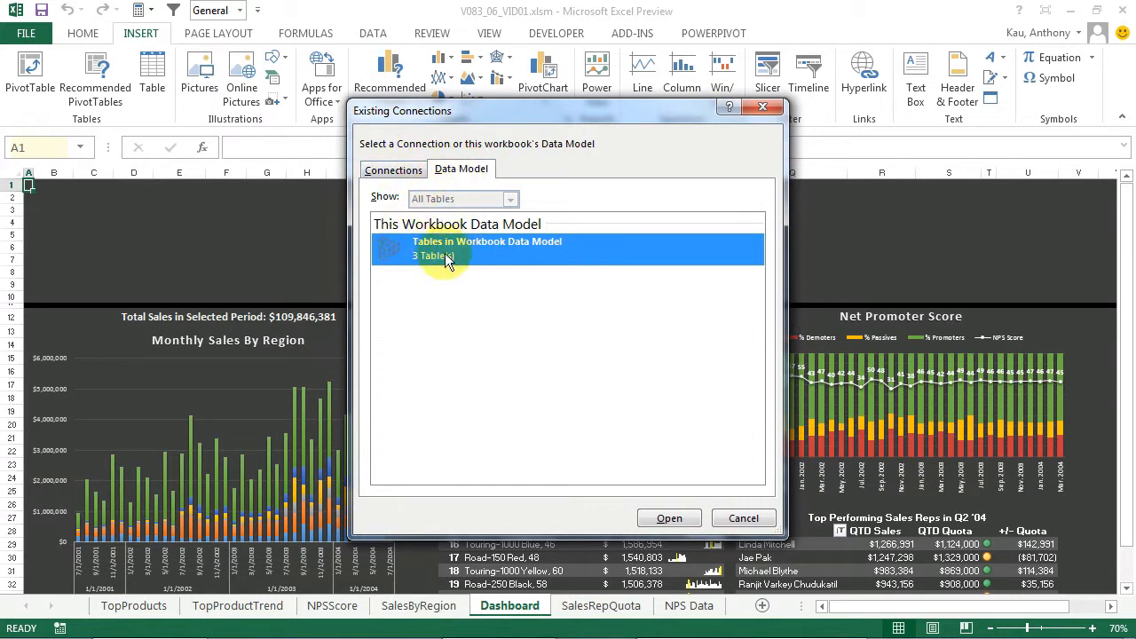
{"action": "mouse_move", "coordinate": [655, 406]}
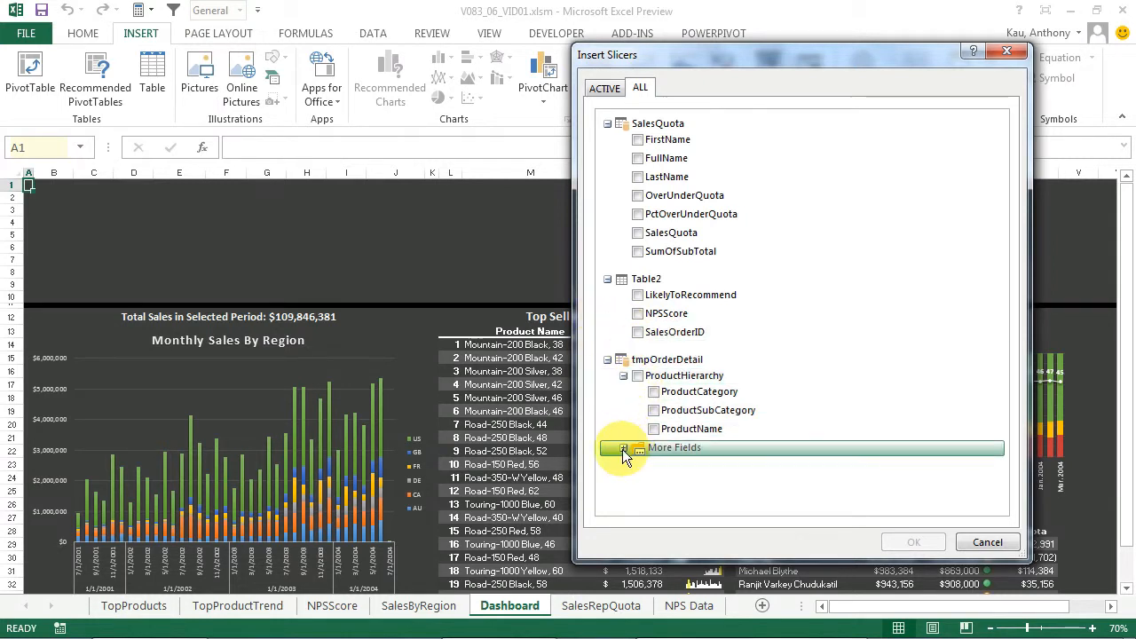
{"action": "left_click", "coordinate": [624, 448]}
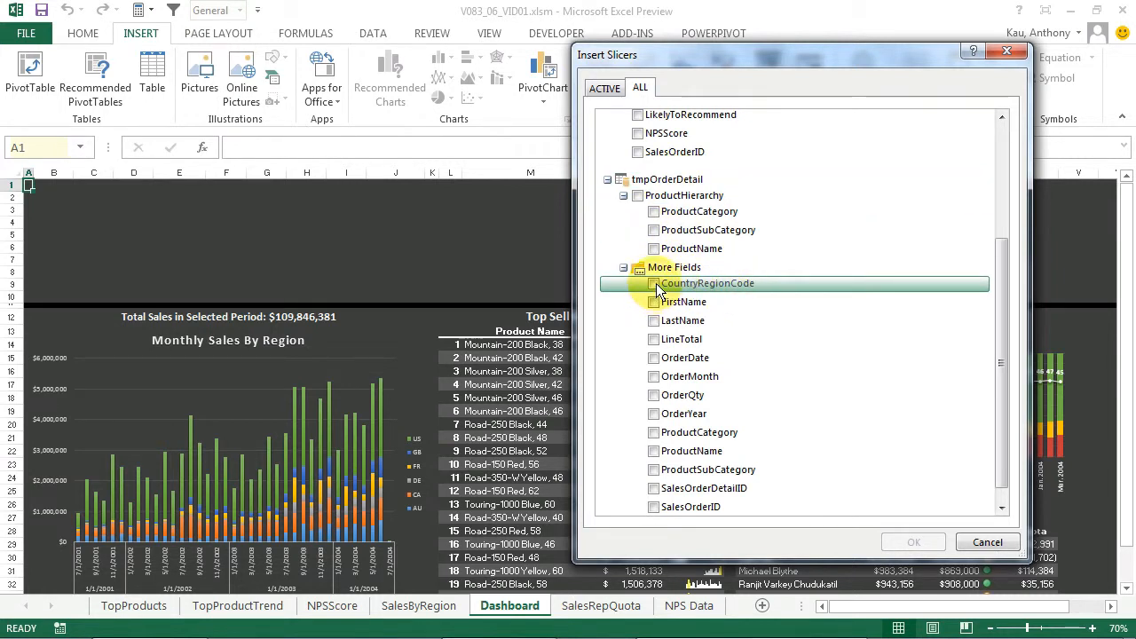
{"action": "left_click", "coordinate": [653, 284]}
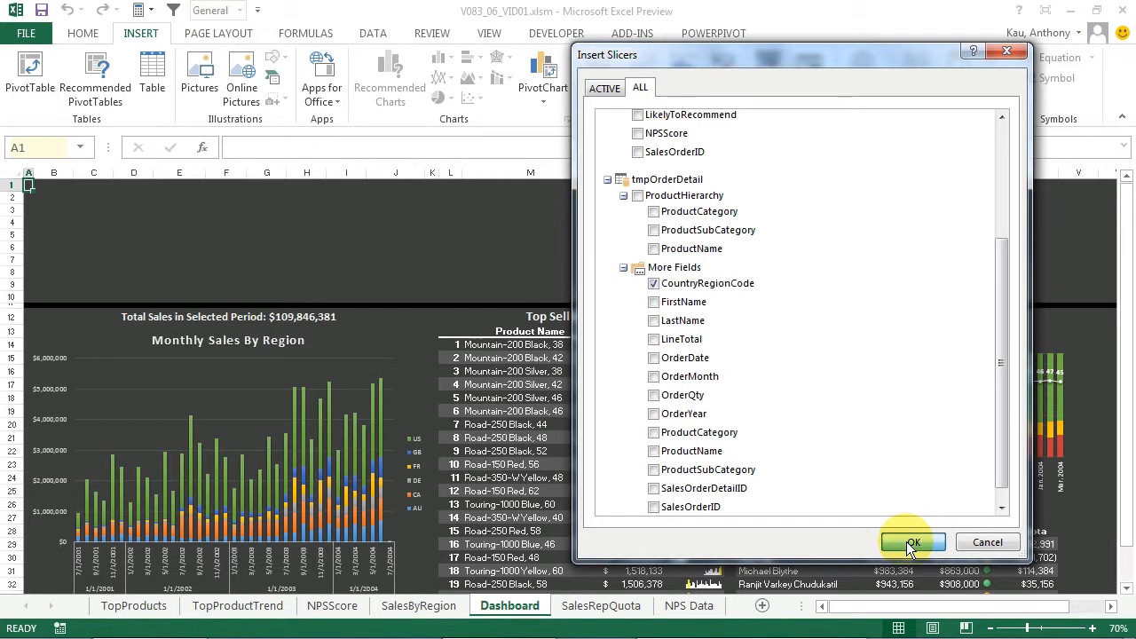
{"action": "left_click", "coordinate": [913, 543]}
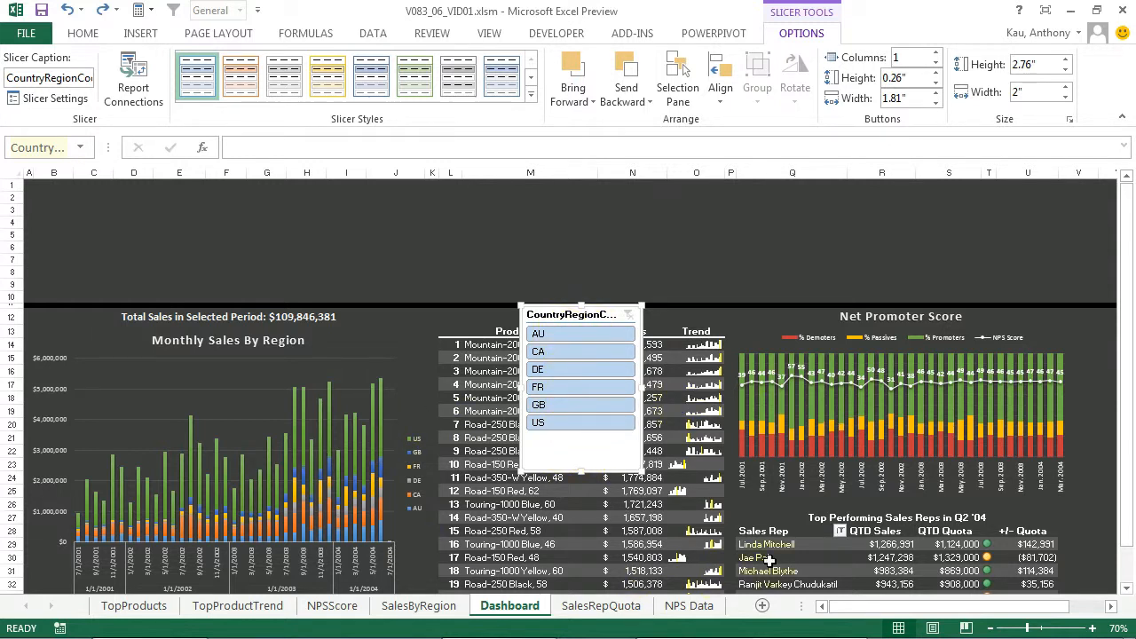
{"action": "mouse_move", "coordinate": [387, 252]}
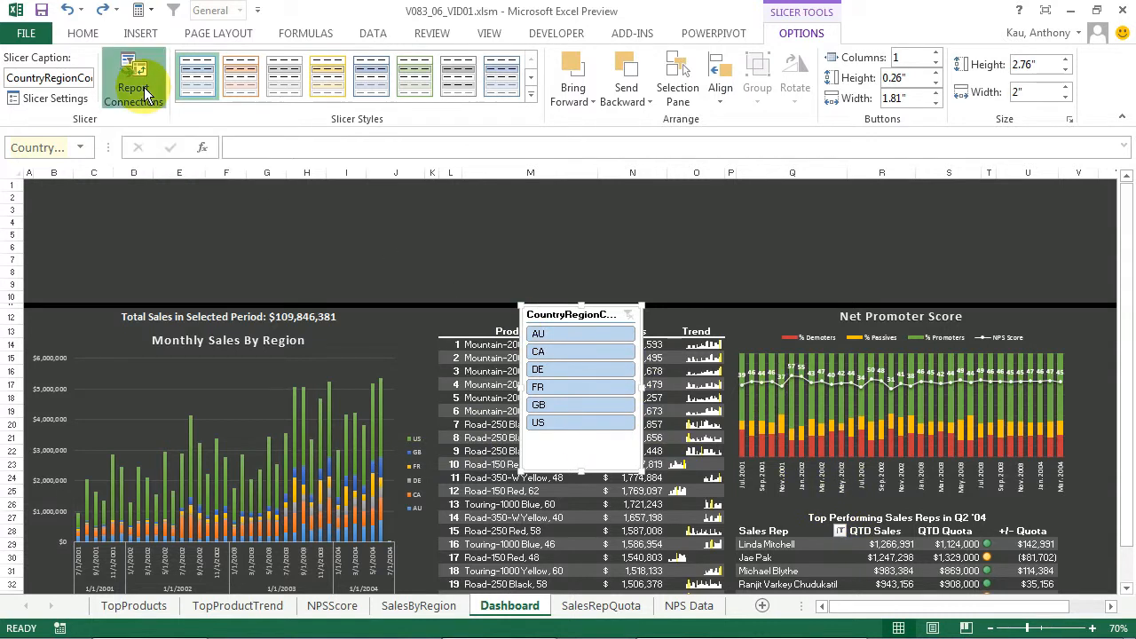
Connect the country slicer to all five pivot tables via Report Connections, including TopProducts
{"action": "left_click", "coordinate": [133, 80]}
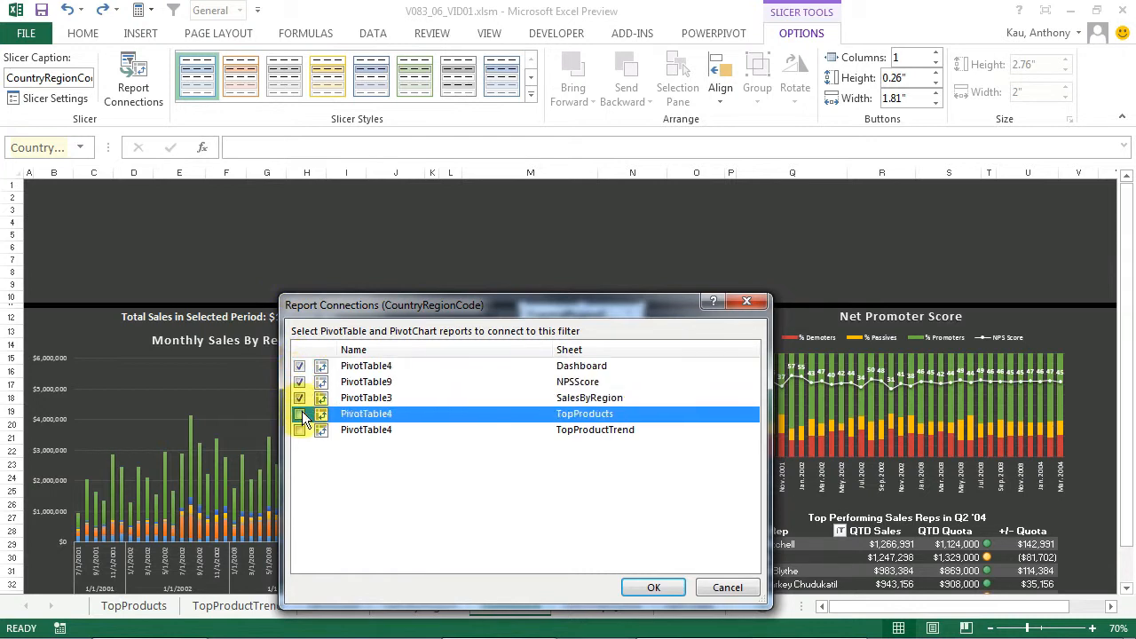
{"action": "left_click", "coordinate": [298, 414]}
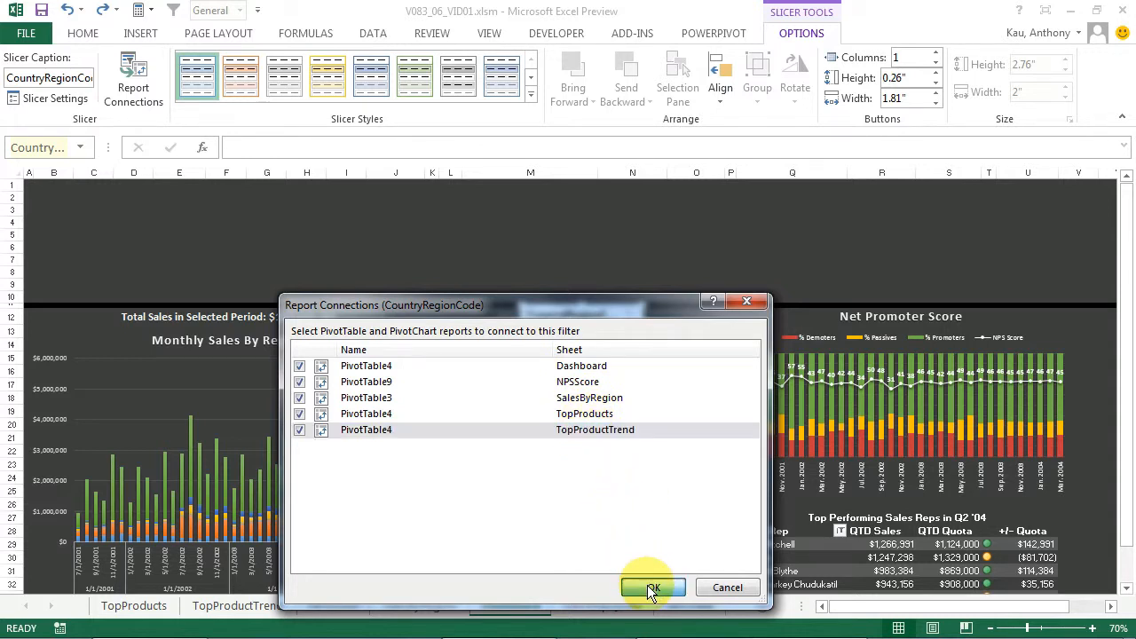
{"action": "left_click", "coordinate": [653, 586]}
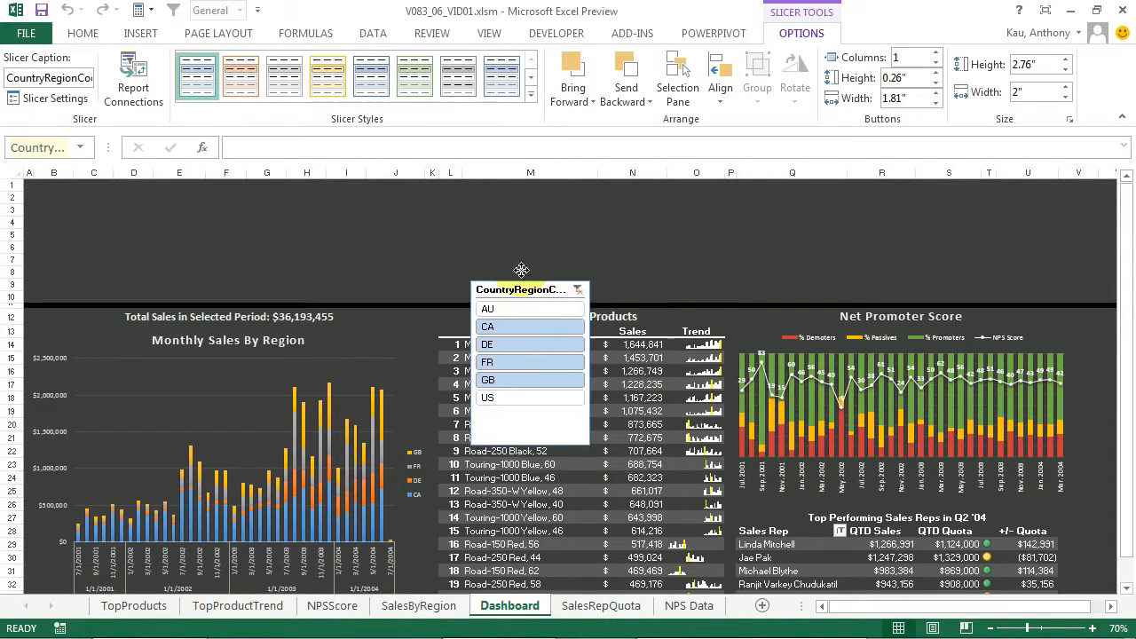
Move the country slicer into the top-left corner of the dashboard sheet
{"action": "left_click_drag", "start_coordinate": [522, 270], "coordinate": [319, 195]}
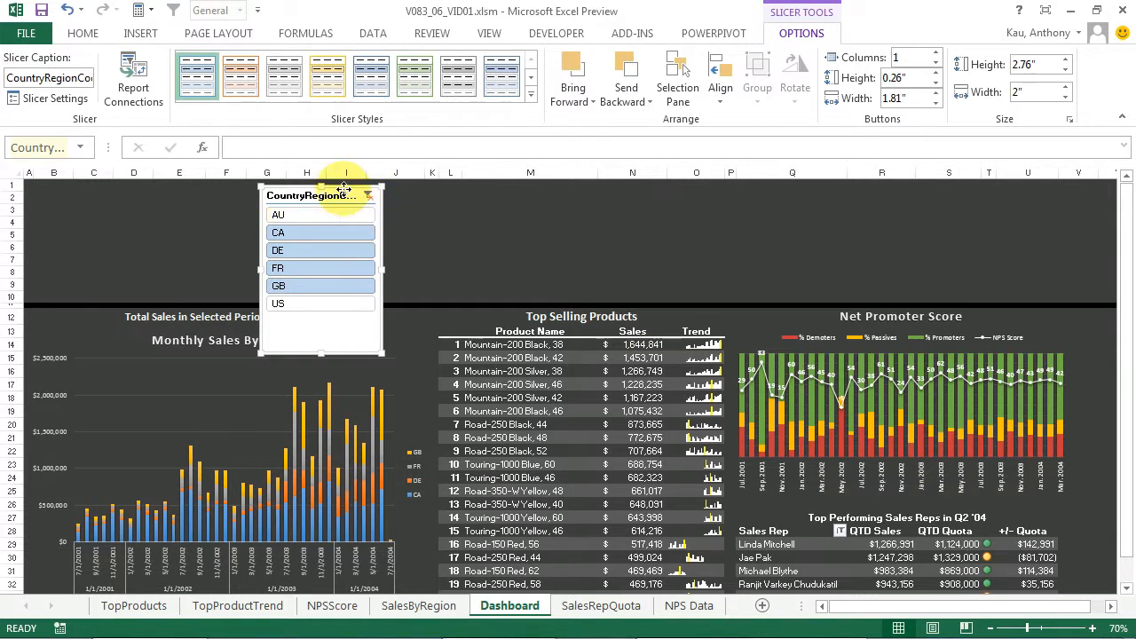
{"action": "left_click_drag", "start_coordinate": [344, 193], "coordinate": [114, 193]}
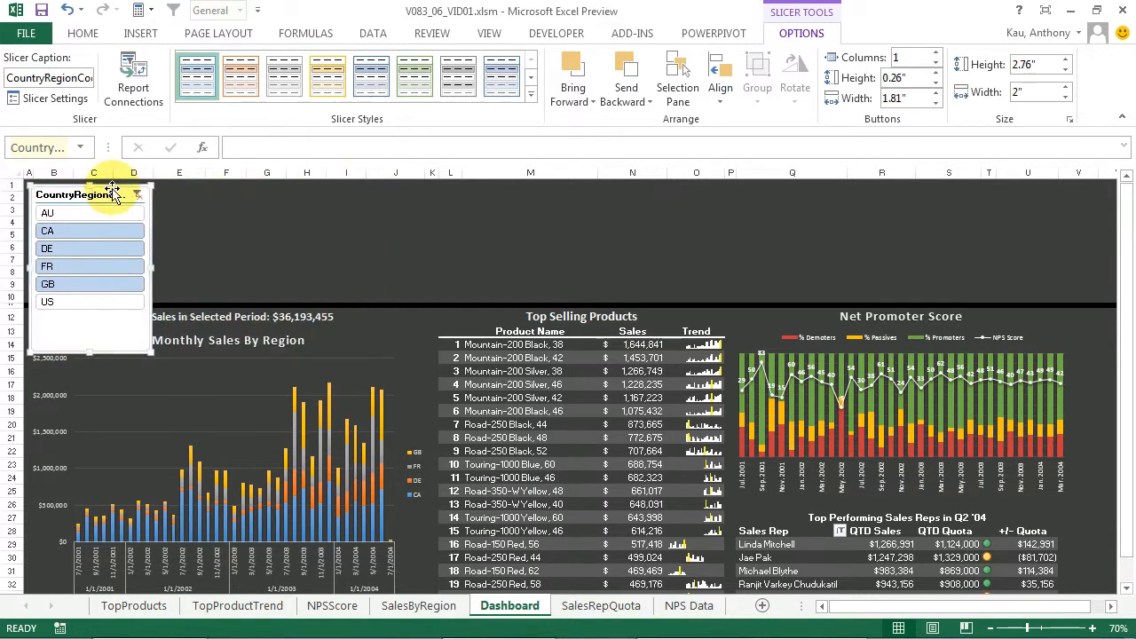
{"action": "left_click", "coordinate": [141, 31]}
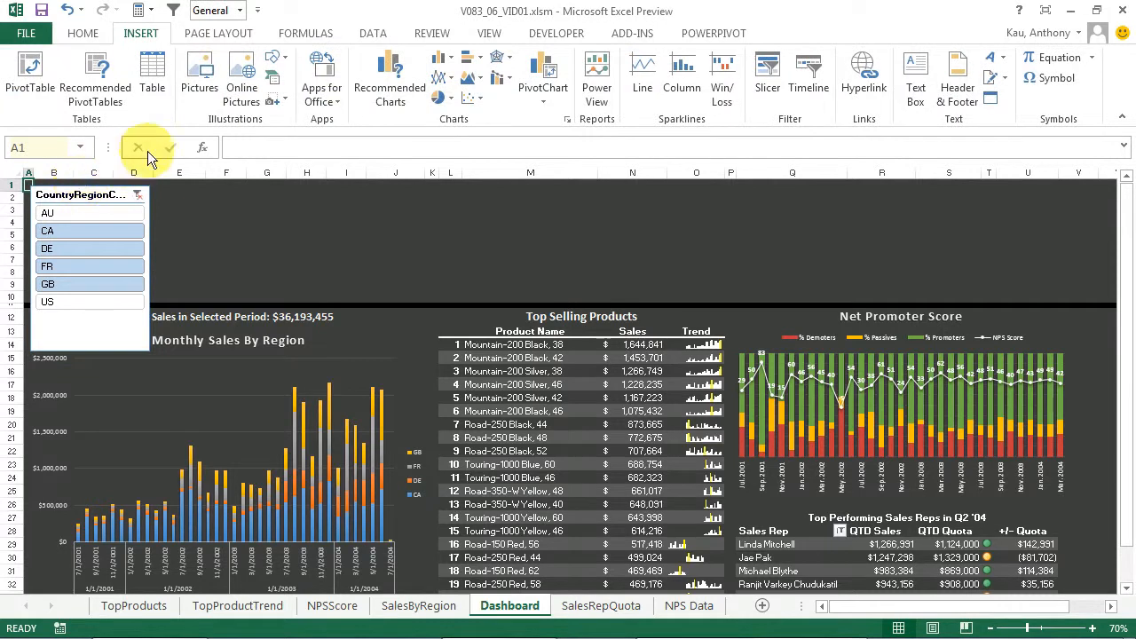
{"action": "mouse_move", "coordinate": [767, 75]}
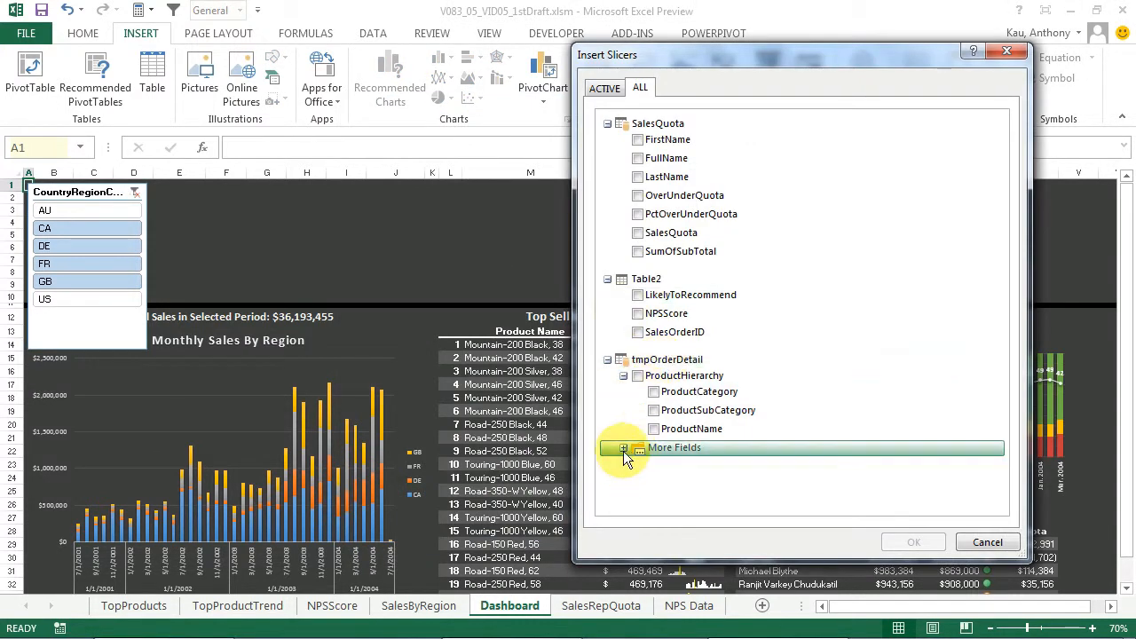
Insert ProductCategory and ProductSubCategory slicers from the tmpOrderDetail data-model fields
{"action": "left_click", "coordinate": [625, 447]}
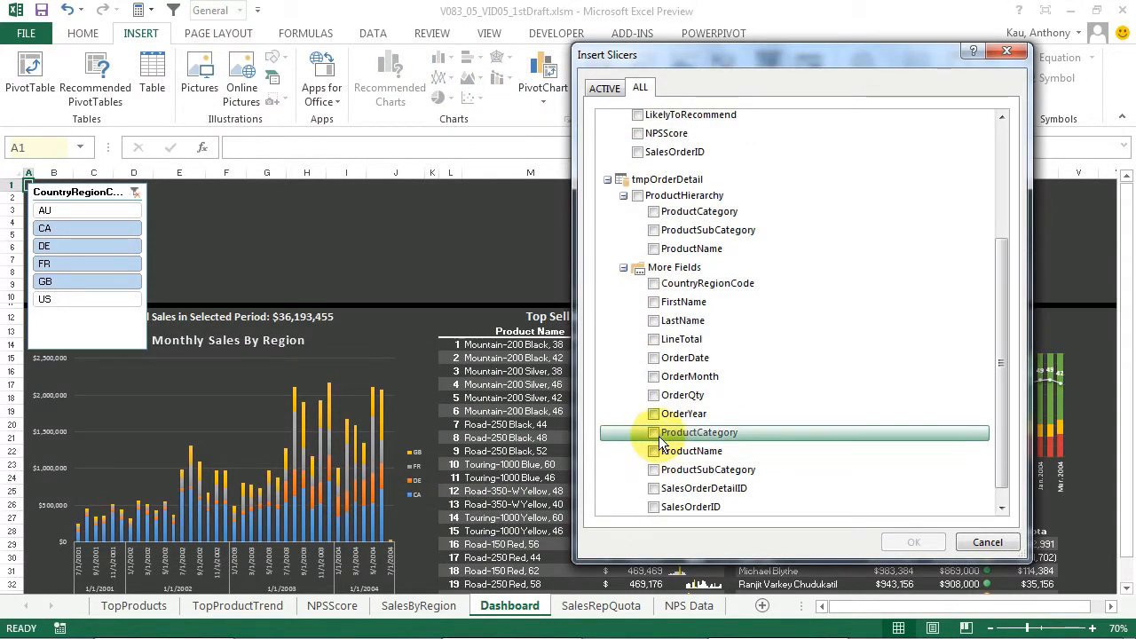
{"action": "left_click", "coordinate": [654, 434]}
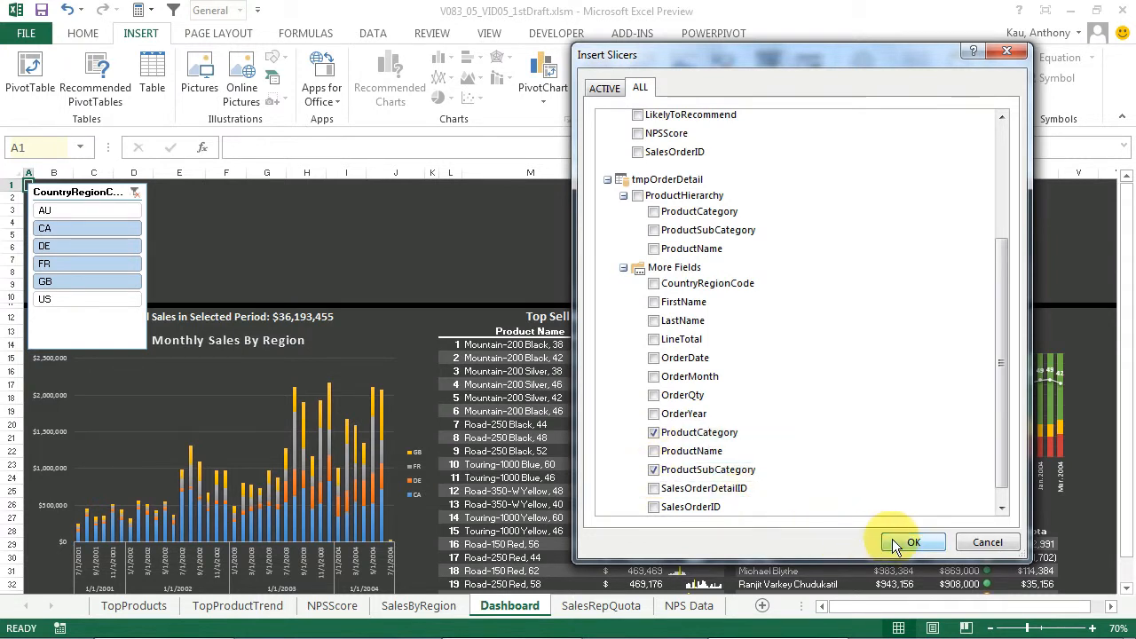
{"action": "left_click", "coordinate": [913, 544]}
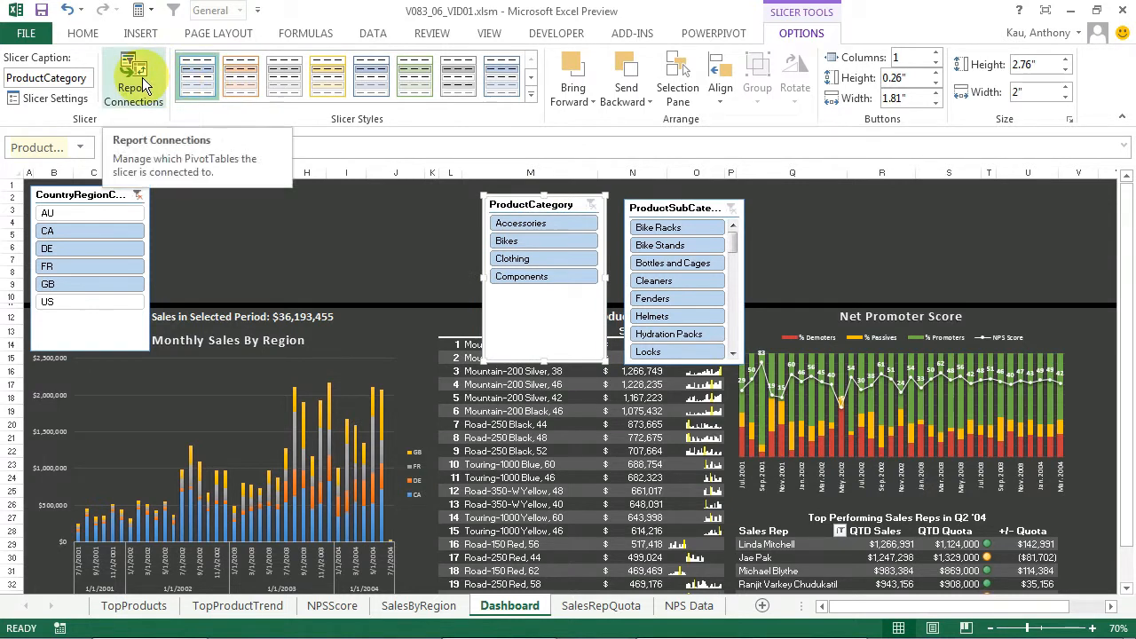
Connect the ProductCategory slicer to all five pivot tables and check the ProductSubCategory slicer's connections
{"action": "left_click", "coordinate": [134, 80]}
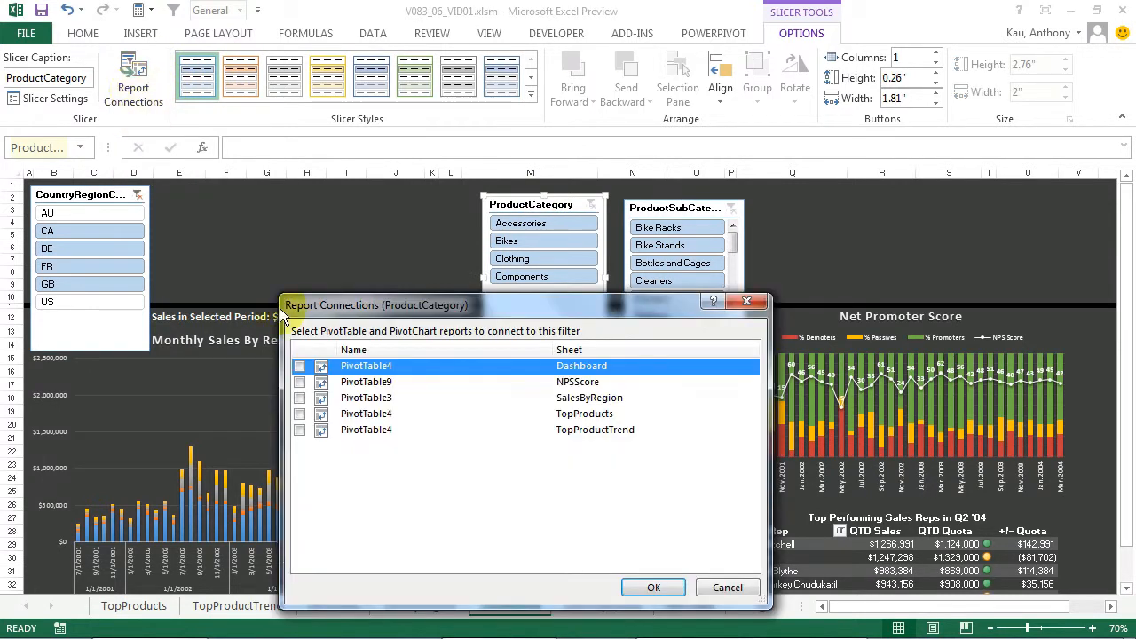
{"action": "left_click", "coordinate": [298, 381]}
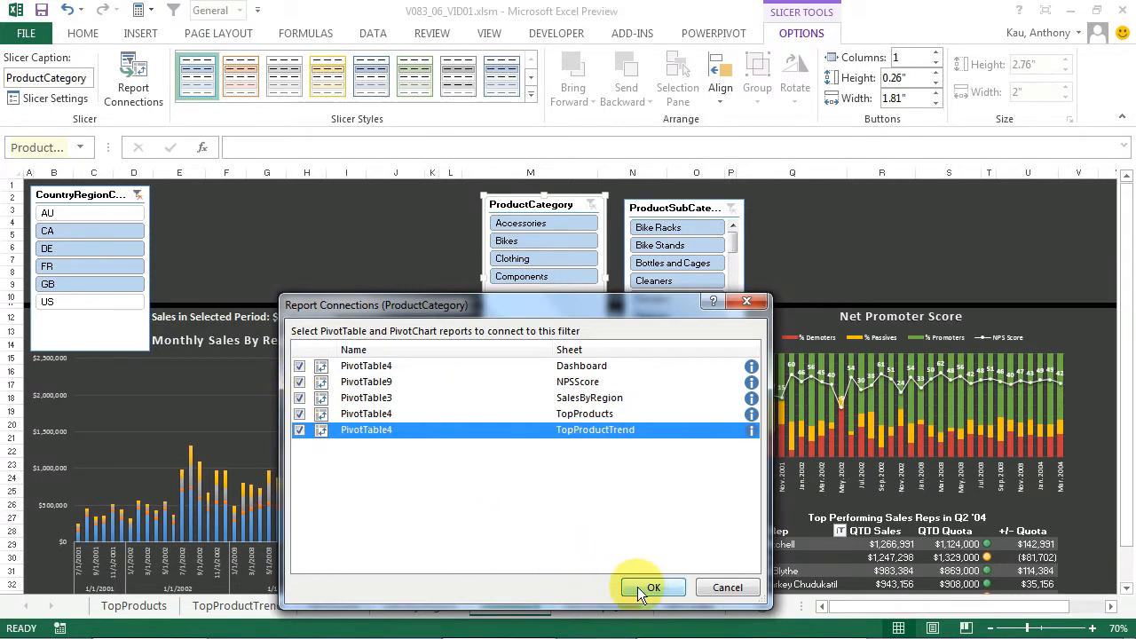
{"action": "left_click", "coordinate": [653, 586]}
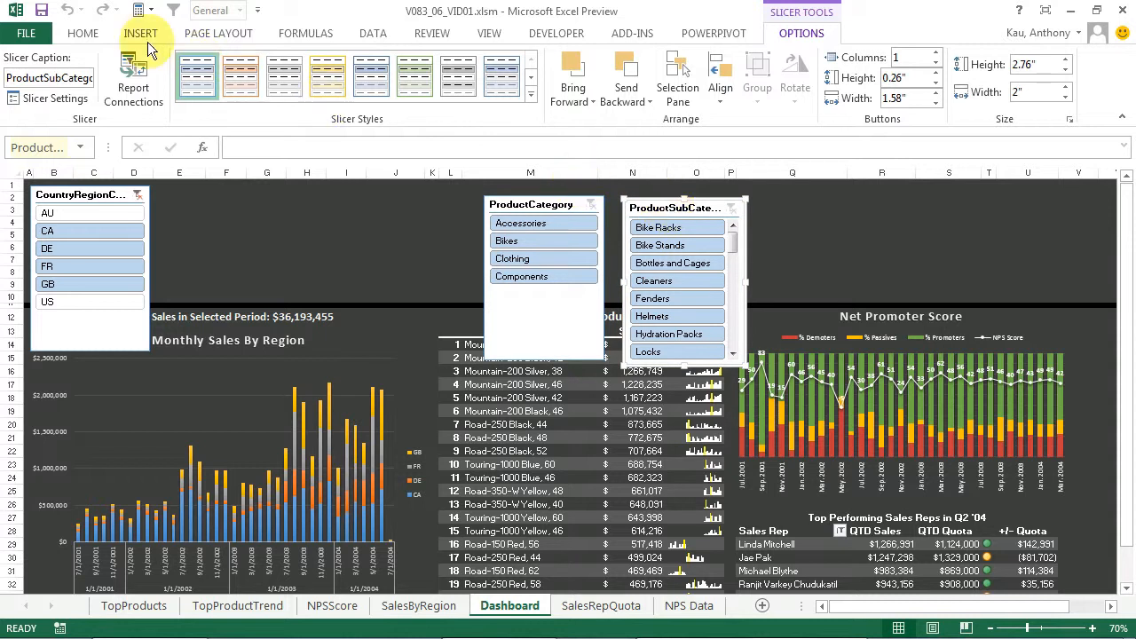
{"action": "left_click", "coordinate": [133, 80]}
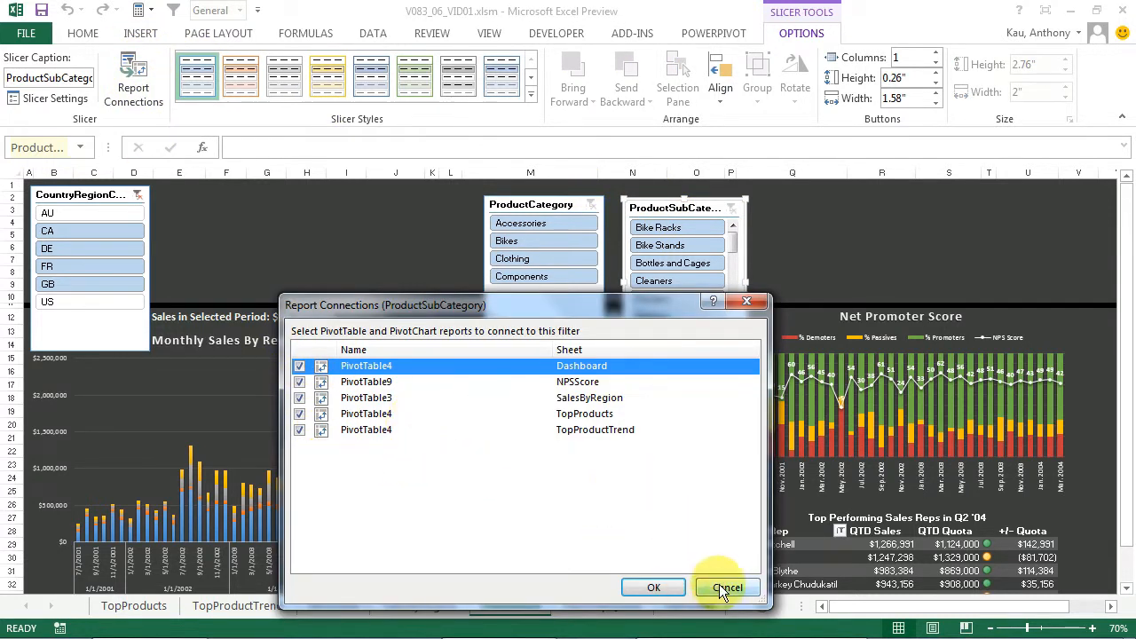
{"action": "mouse_move", "coordinate": [728, 588]}
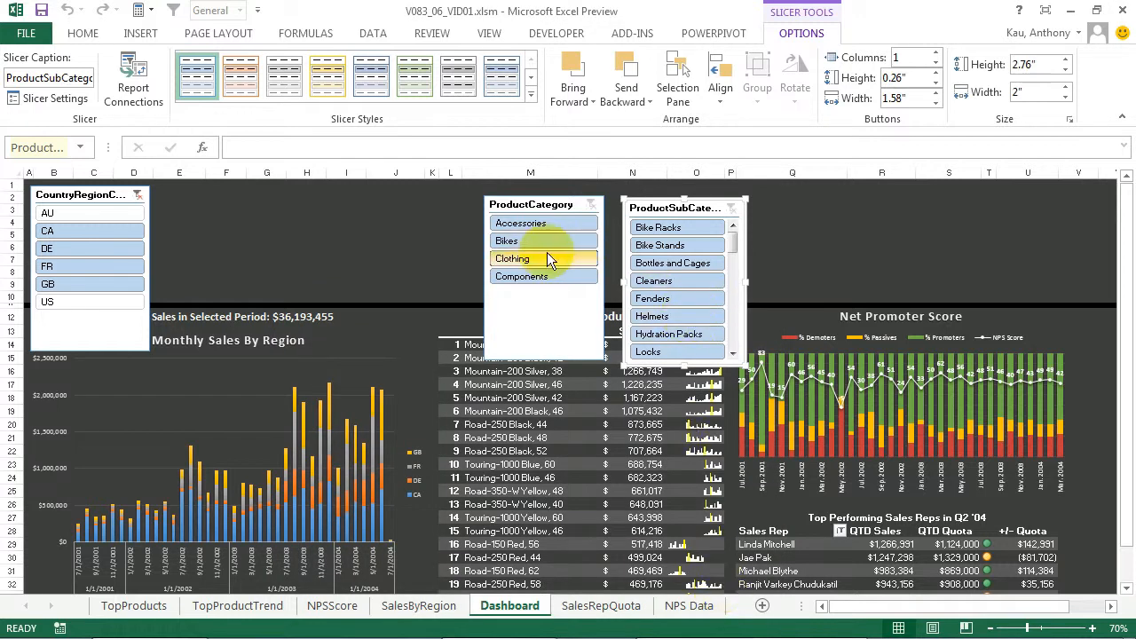
Filter the dashboard to Bikes, then Bike Stands, then switch the category to Accessories
{"action": "left_click", "coordinate": [506, 241]}
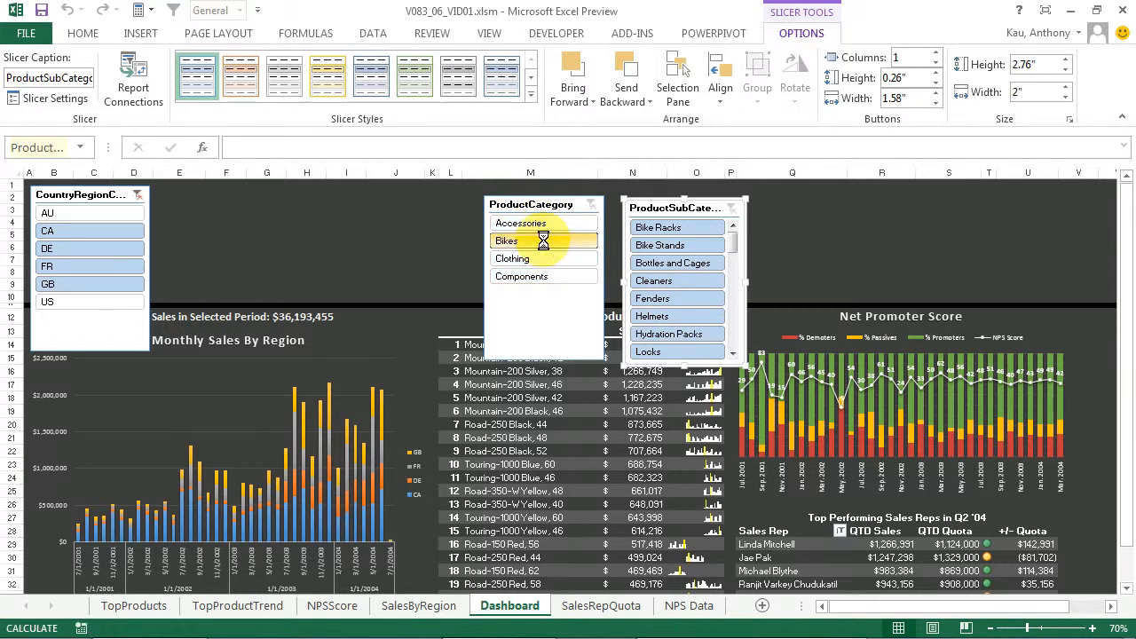
{"action": "left_click", "coordinate": [80, 302]}
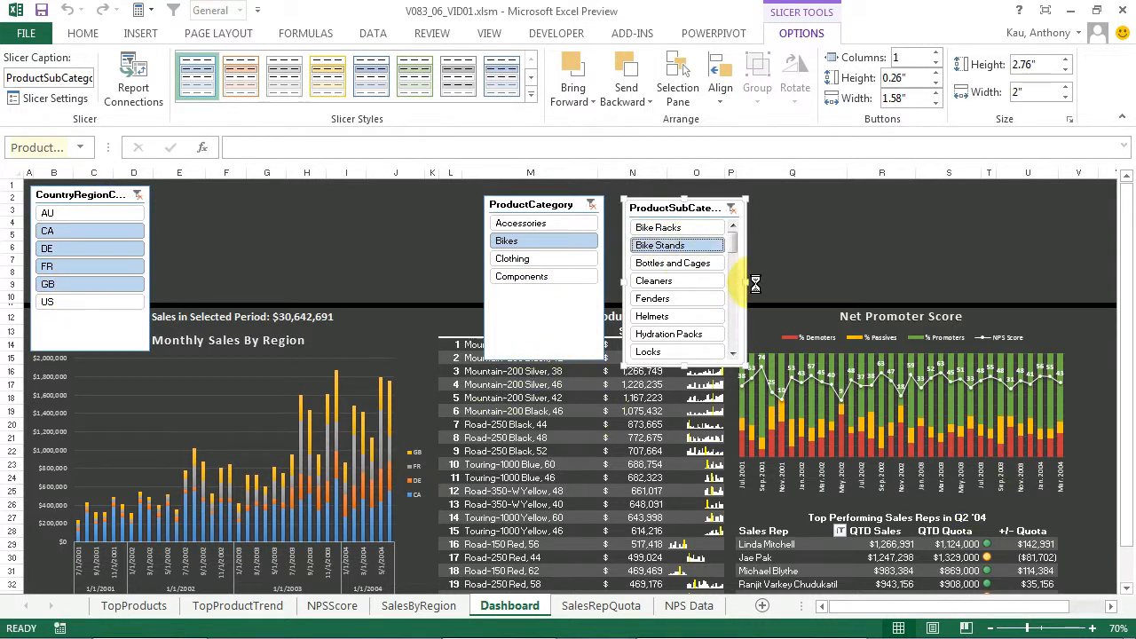
{"action": "left_click", "coordinate": [520, 224]}
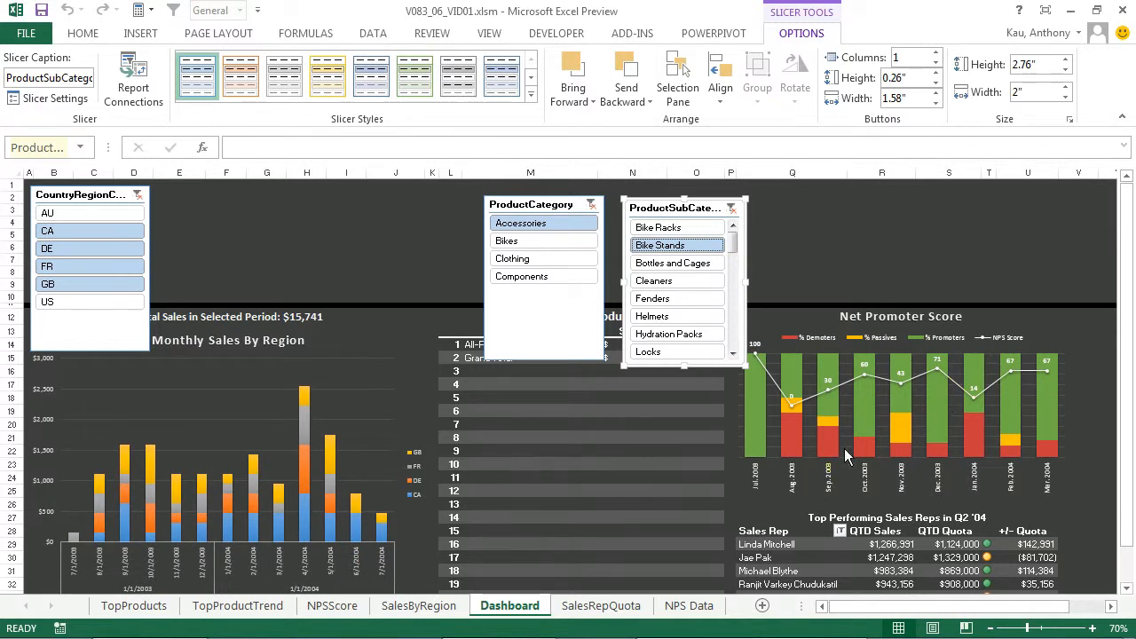